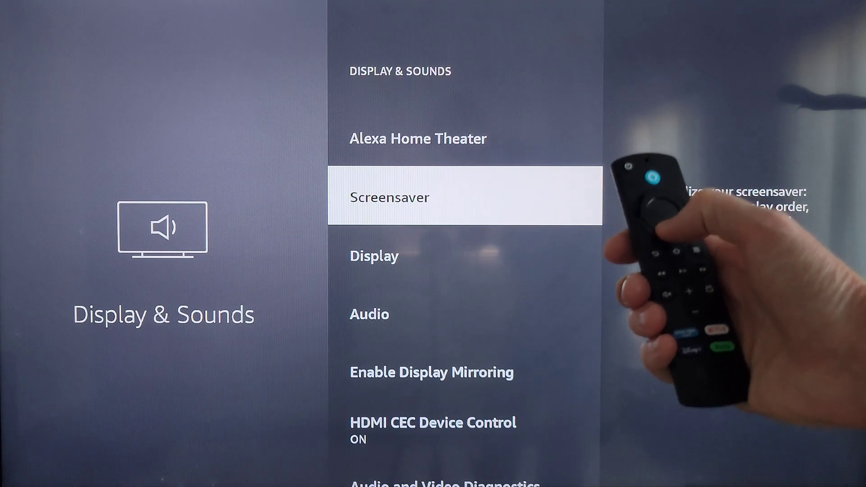
- Scroll through the Video Resolution options and back out with Auto still selected
scroll(down, 3)
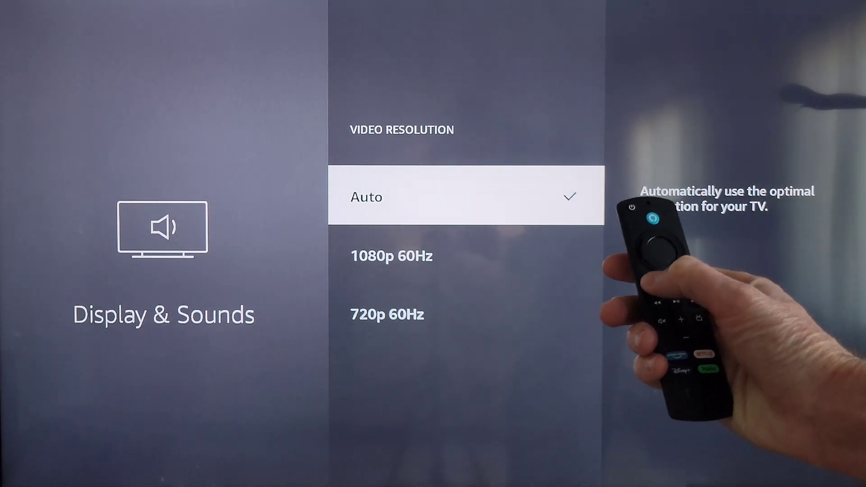
key(Back)
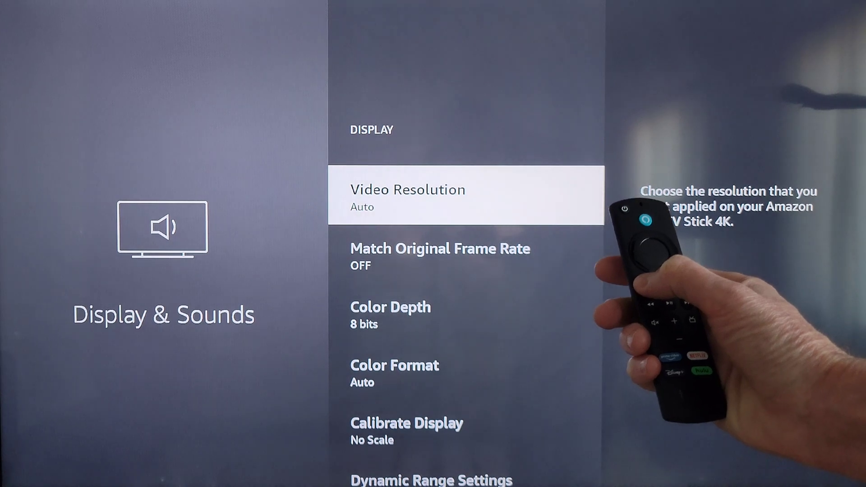